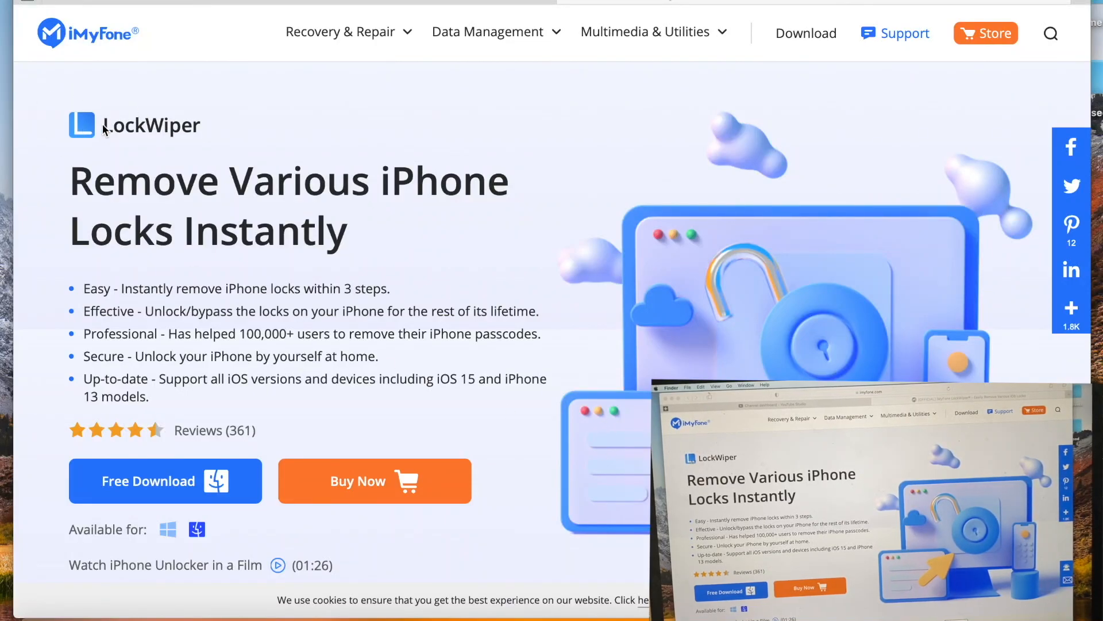
{"action": "mouse_move", "coordinate": [157, 129]}
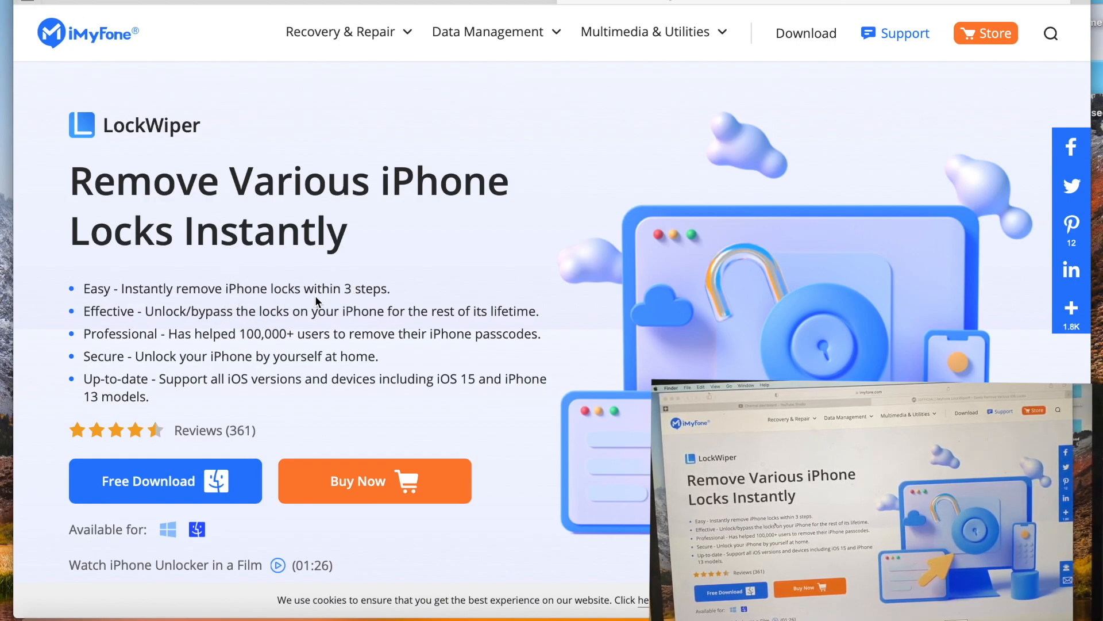
{"action": "mouse_move", "coordinate": [199, 364]}
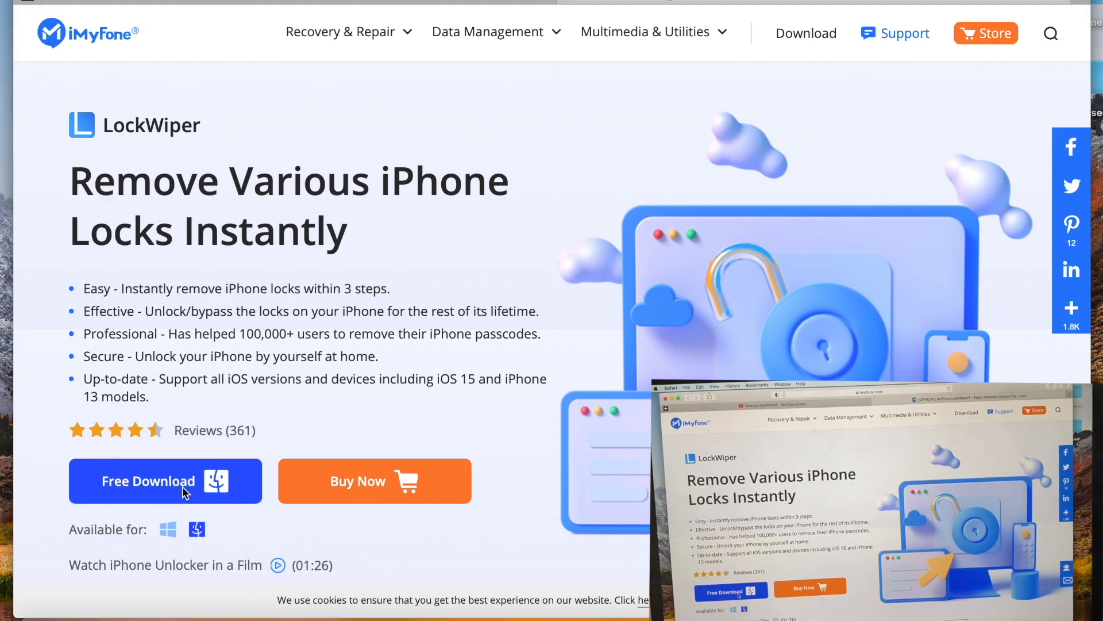
Download the 2.3 MB Mac LockWiper installer in Safari and launch it from Downloads
{"action": "left_click", "coordinate": [165, 481]}
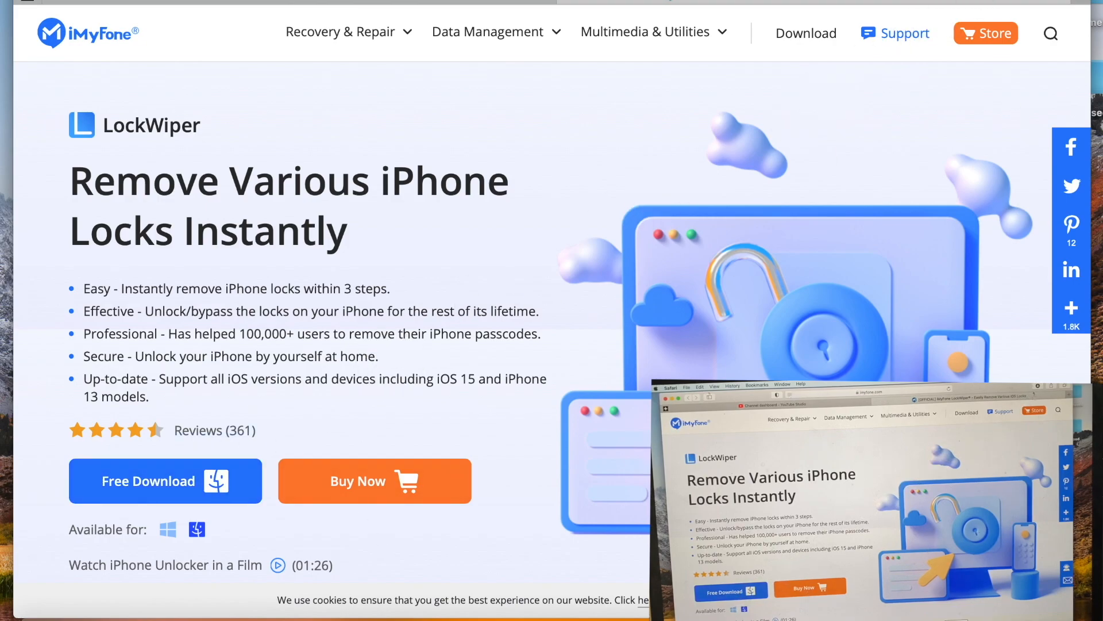
{"action": "left_click", "coordinate": [164, 480]}
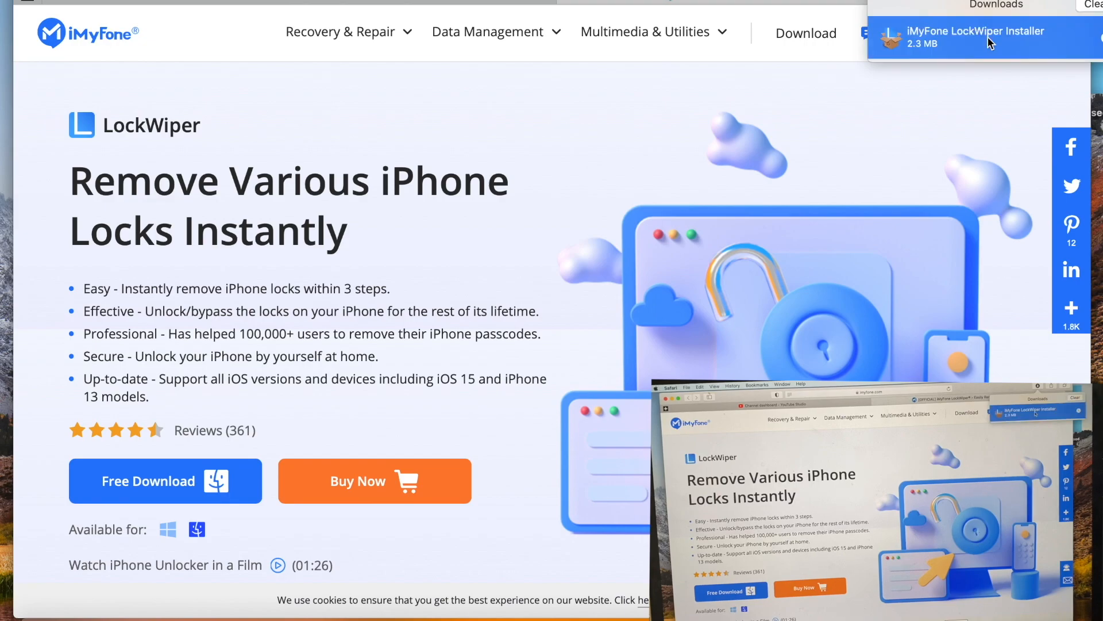
{"action": "left_click", "coordinate": [975, 37]}
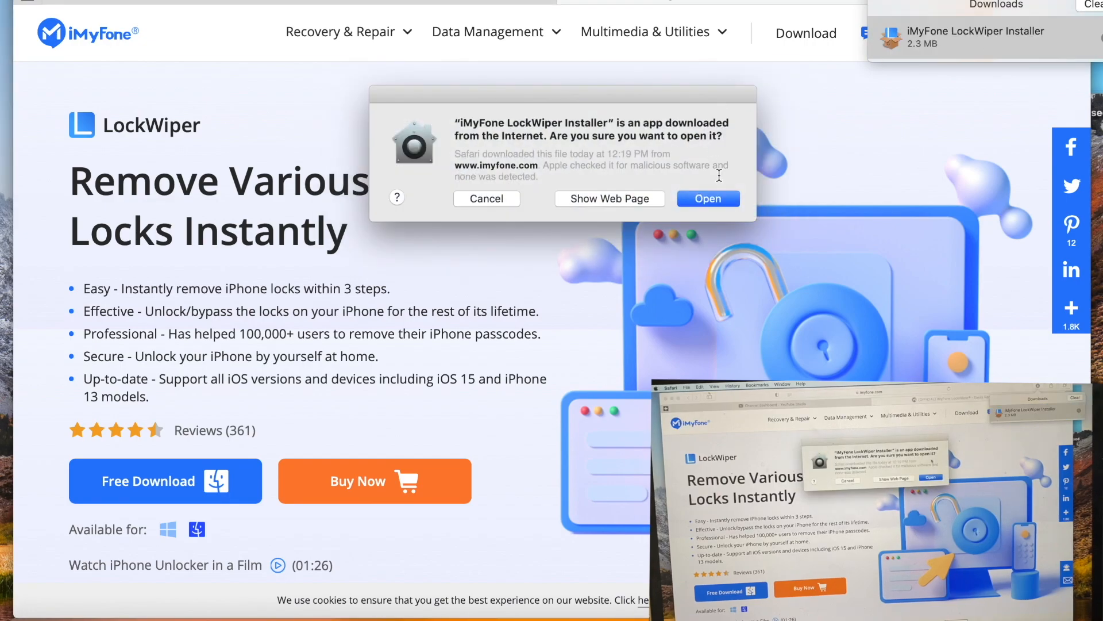
Allow the installer to run, accept the iMyFone License Agreement and install LockWiper
{"action": "left_click", "coordinate": [708, 198]}
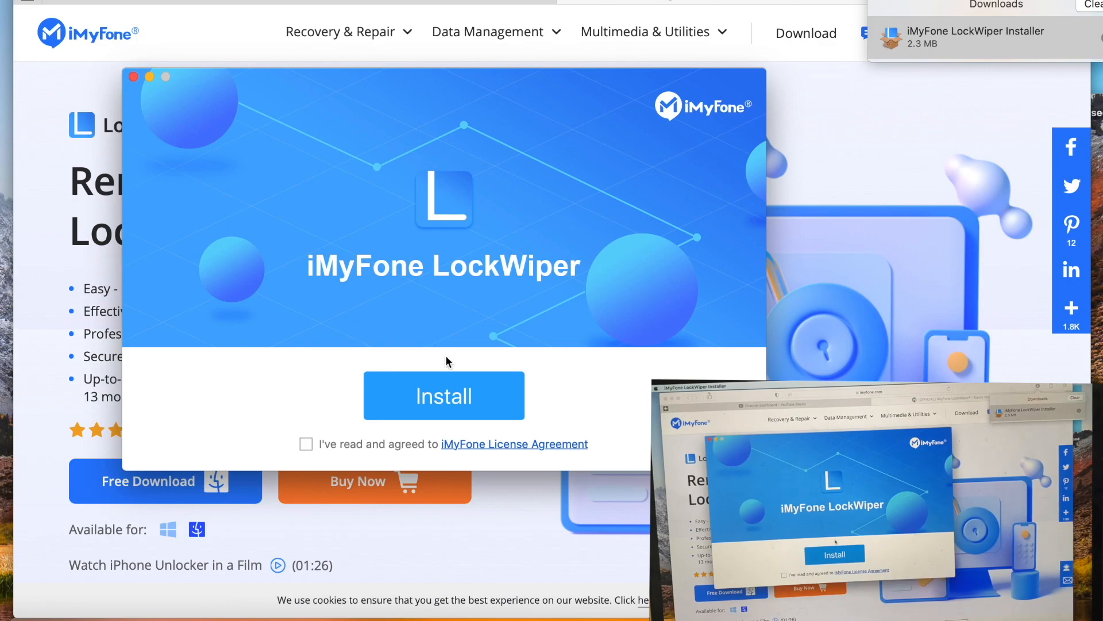
{"action": "left_click", "coordinate": [306, 443]}
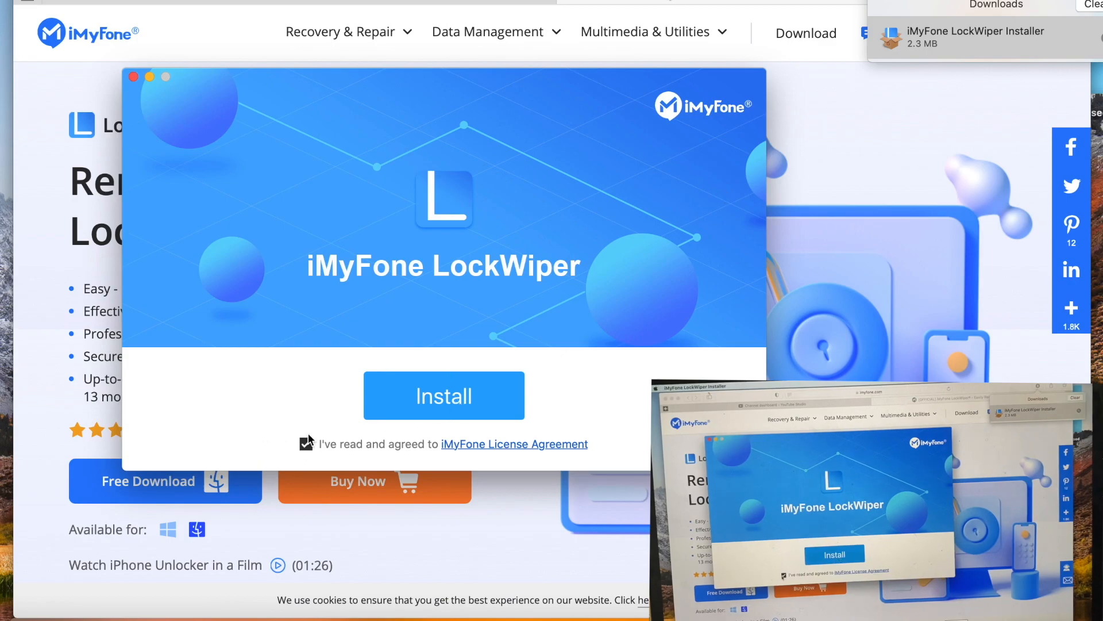
{"action": "left_click", "coordinate": [444, 395]}
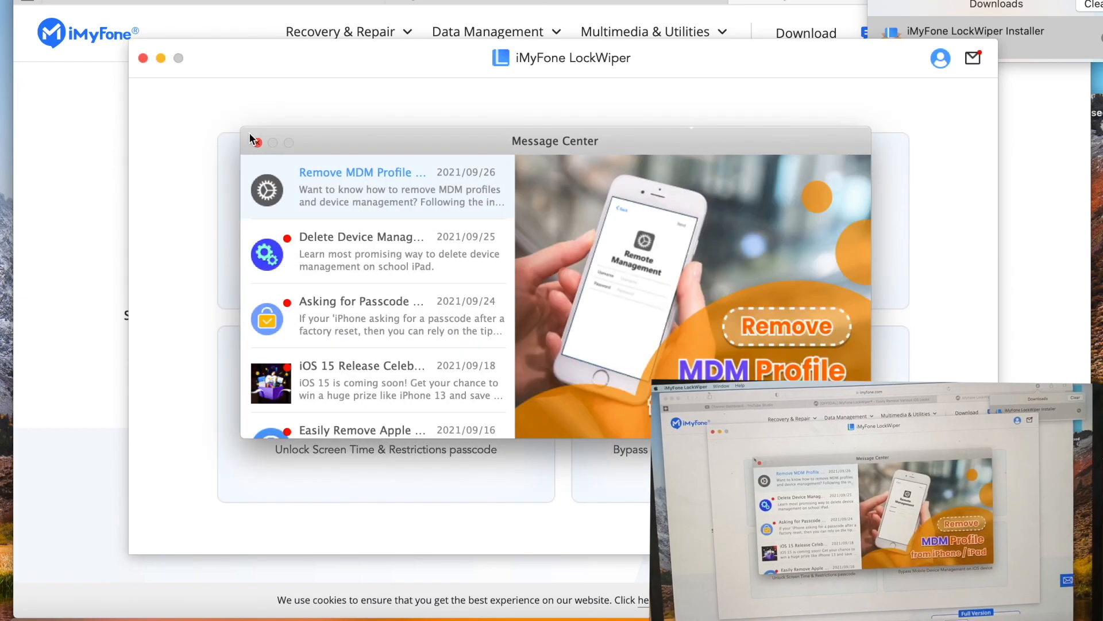
Dismiss the Message Center and choose the Unlock Screen Passcode mode
{"action": "left_click", "coordinate": [255, 141]}
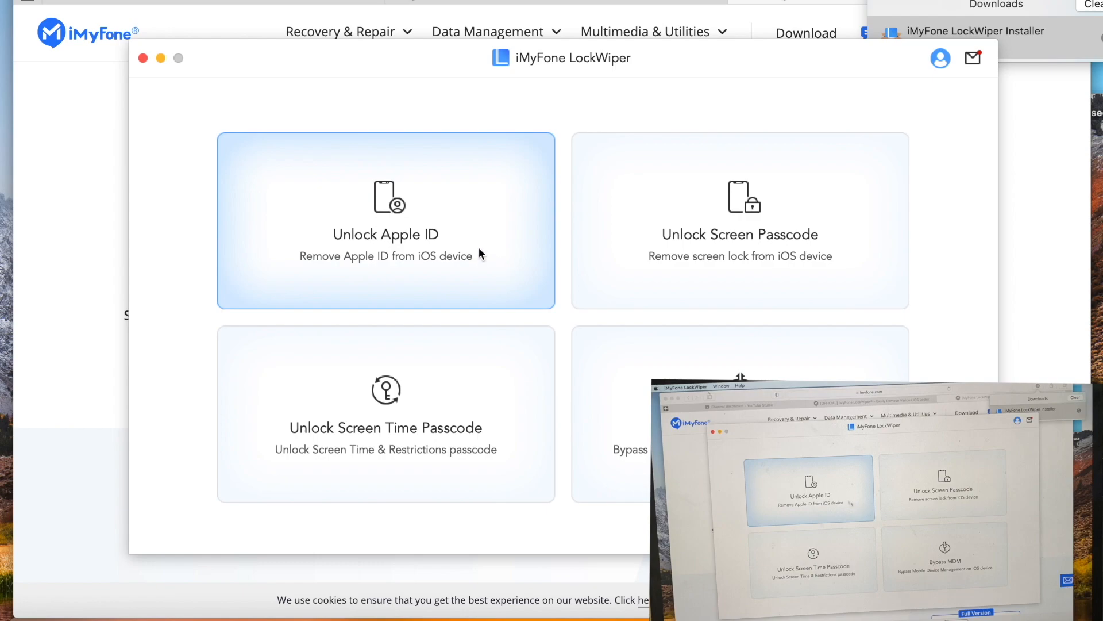
{"action": "mouse_move", "coordinate": [739, 414]}
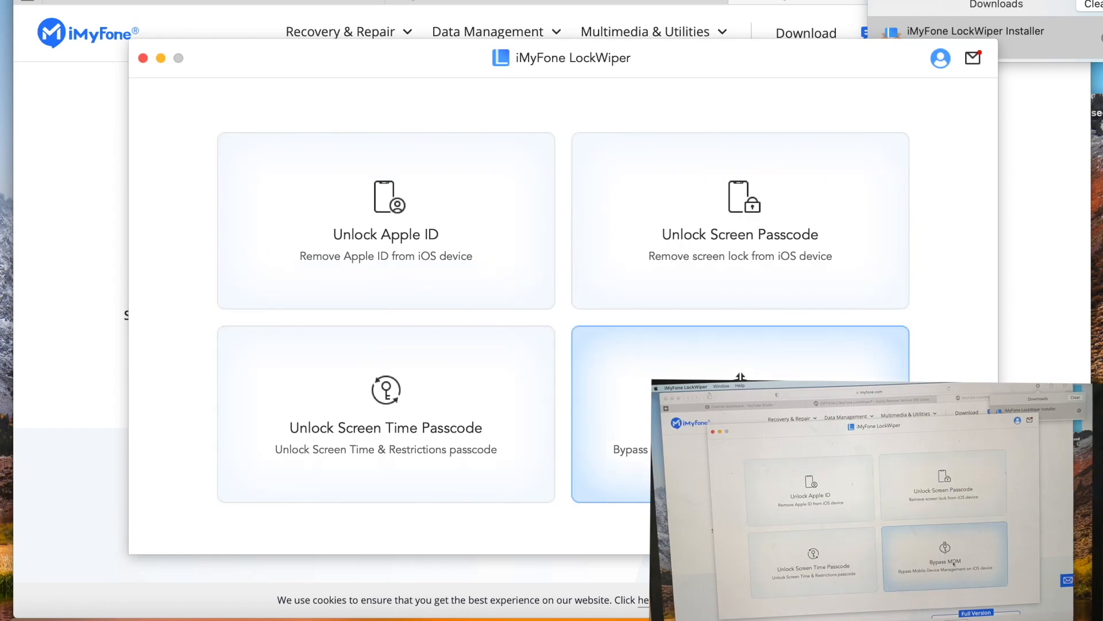
{"action": "mouse_move", "coordinate": [809, 203]}
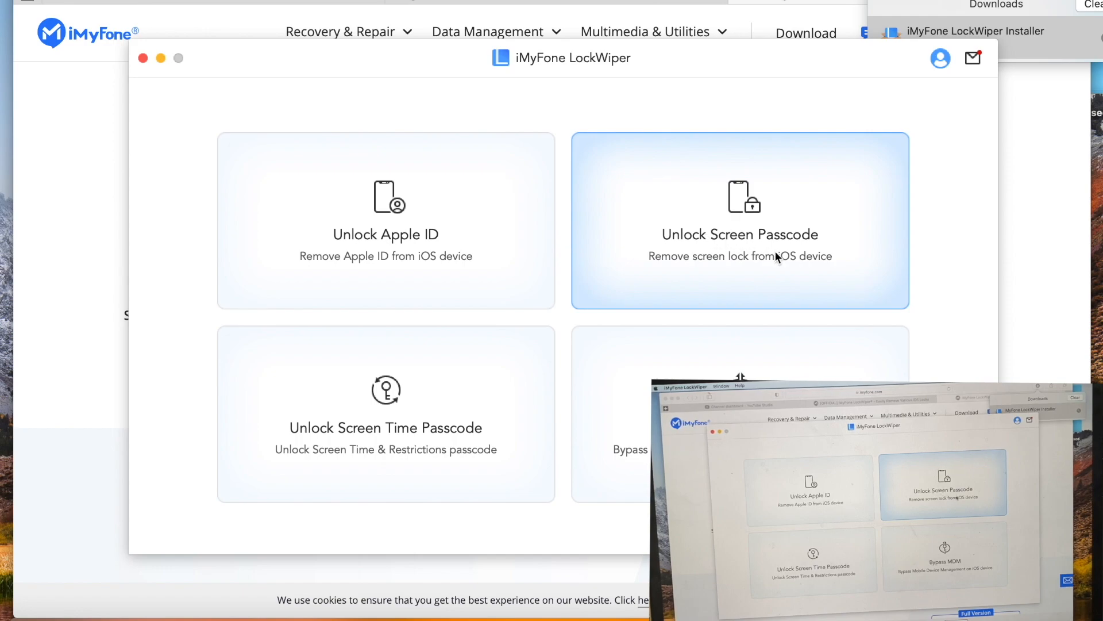
{"action": "mouse_move", "coordinate": [983, 302]}
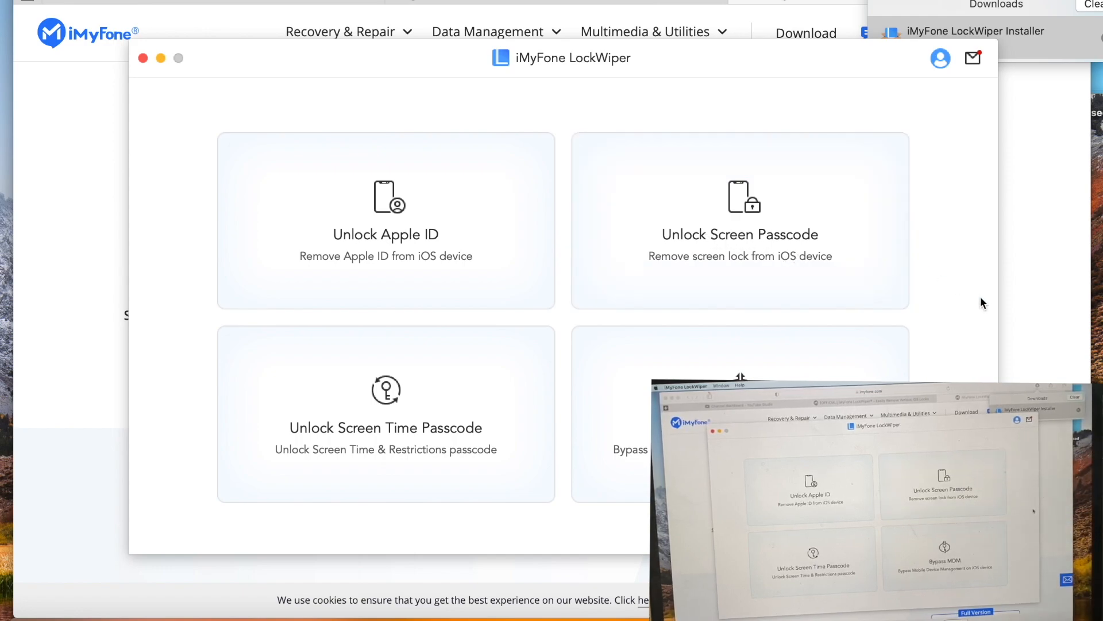
{"action": "mouse_move", "coordinate": [954, 232]}
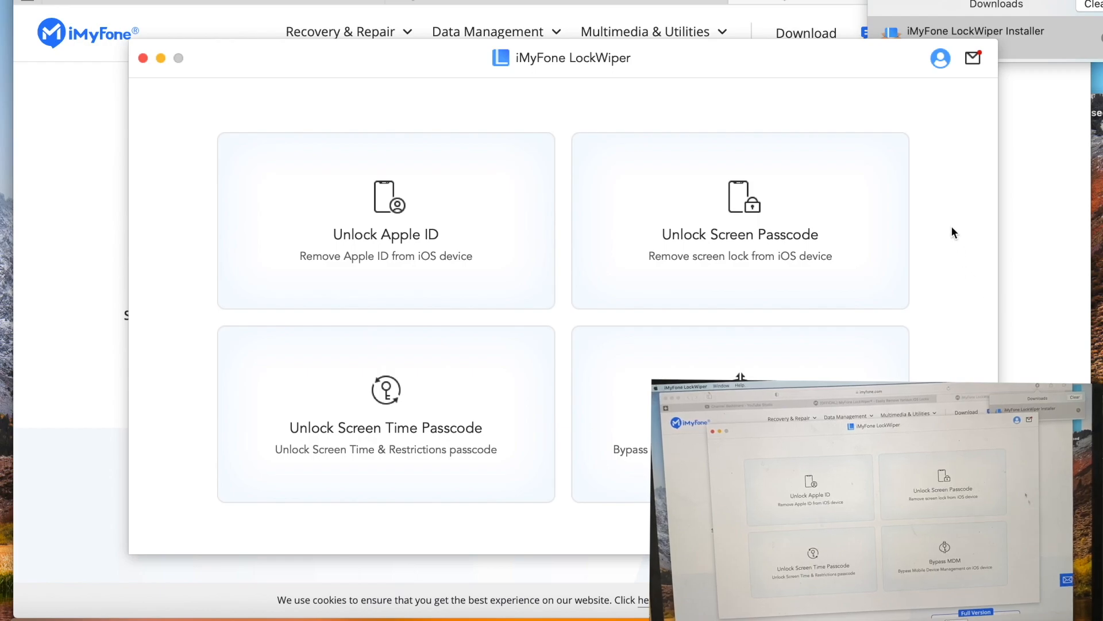
{"action": "left_click", "coordinate": [739, 221]}
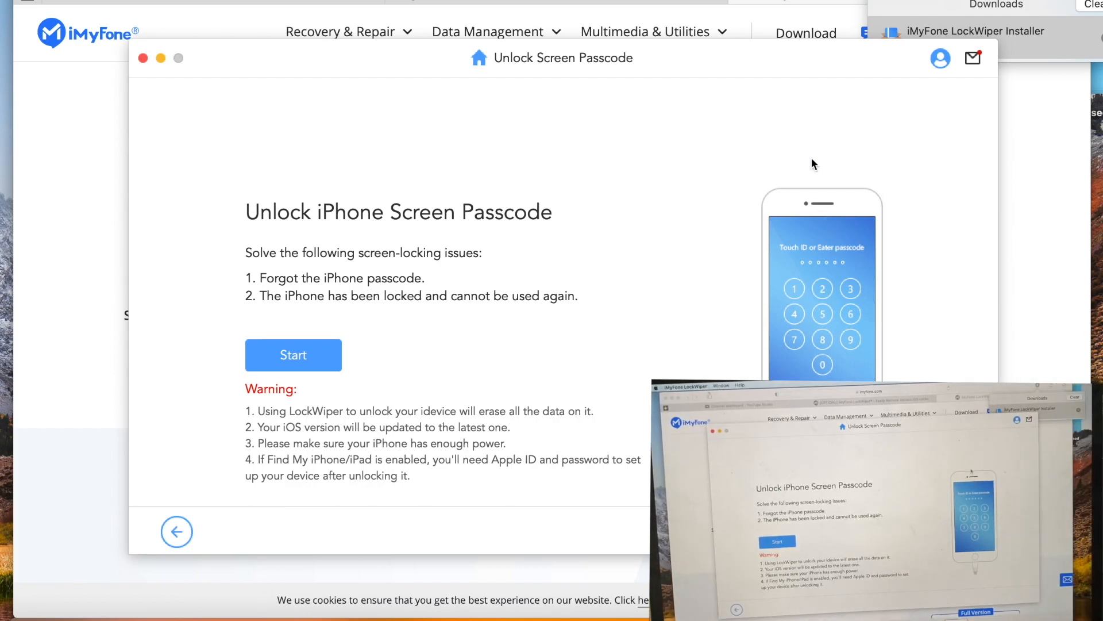
Start passcode removal and continue once the iPhone X (Global) is connected via USB
{"action": "left_click", "coordinate": [293, 355]}
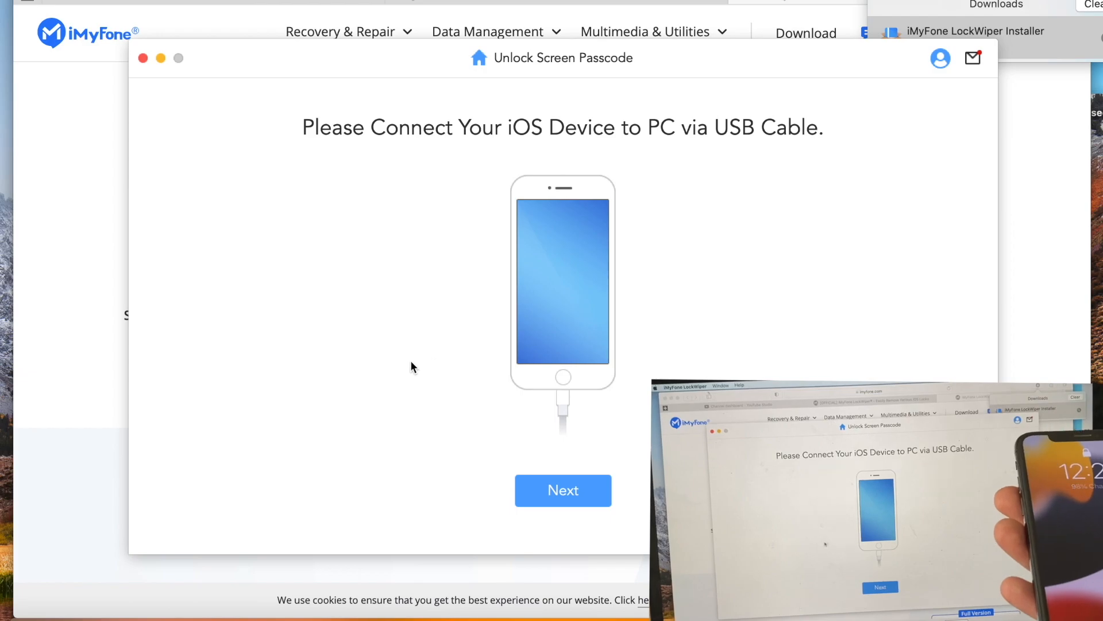
{"action": "left_click", "coordinate": [563, 491]}
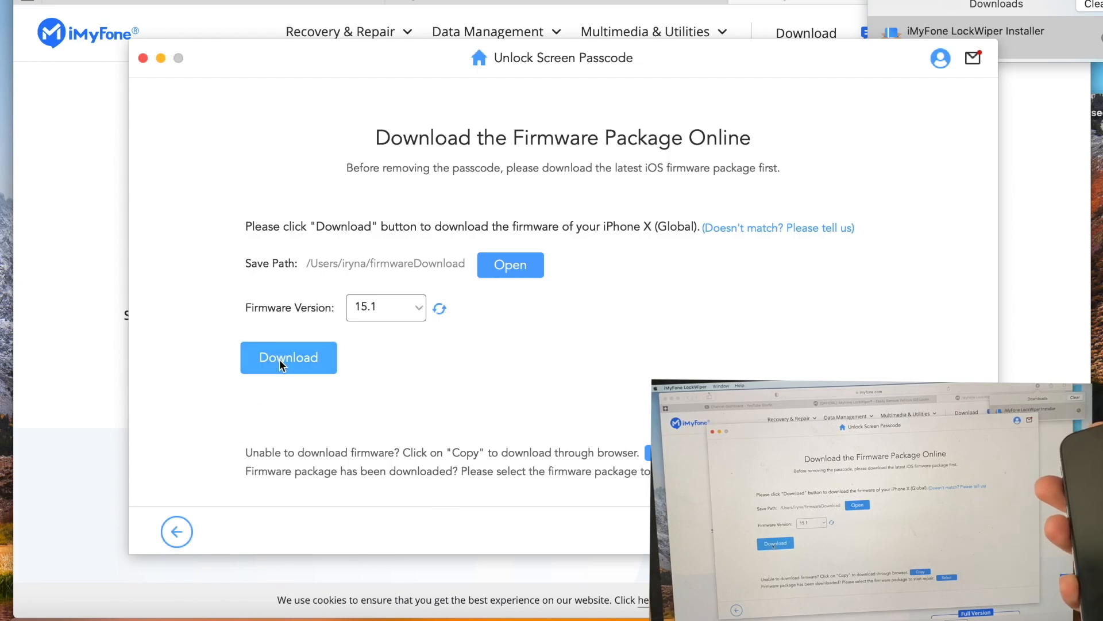
Download the iOS 15.1 firmware package for the iPhone X (Global)
{"action": "left_click", "coordinate": [288, 357]}
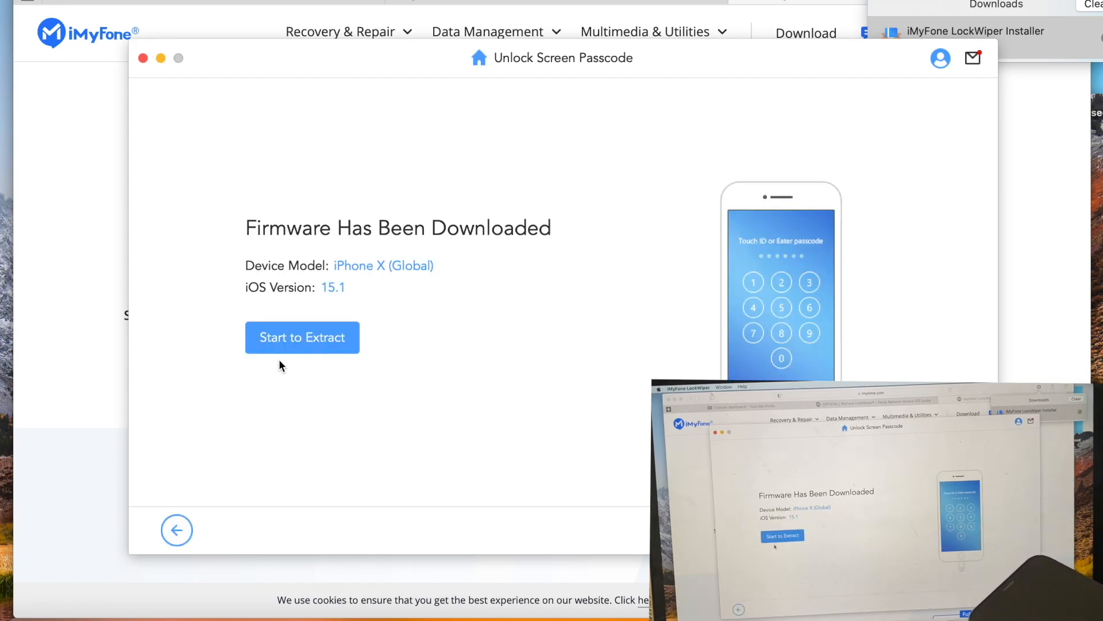
Extract the firmware and start the unlock, dismissing Recovery/DFU errors until the erase notice appears
{"action": "left_click", "coordinate": [302, 337]}
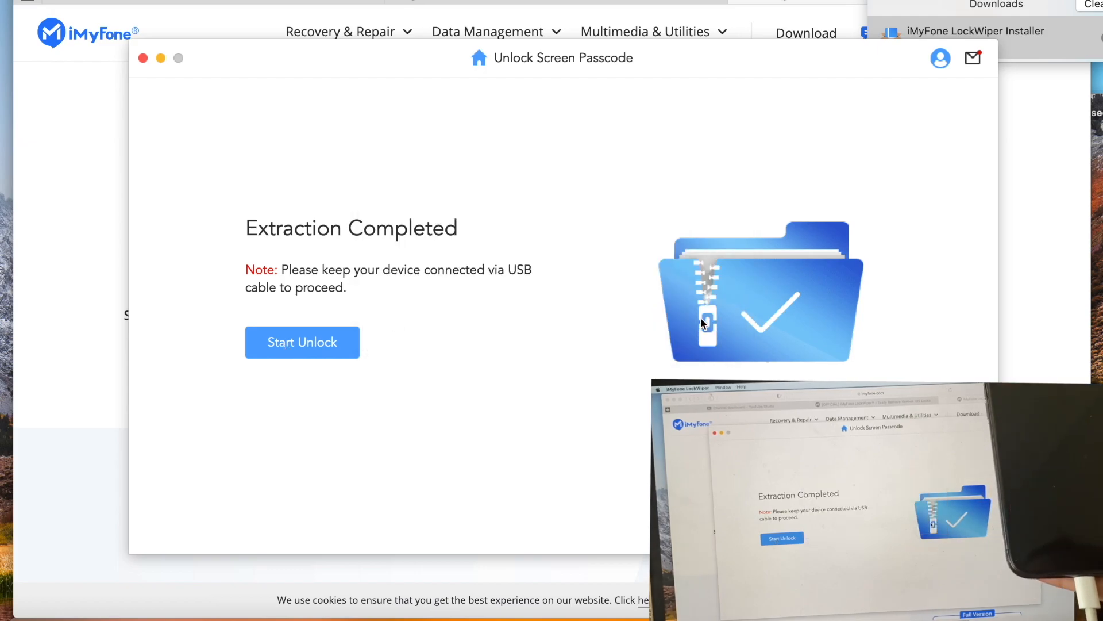
{"action": "left_click", "coordinate": [303, 342]}
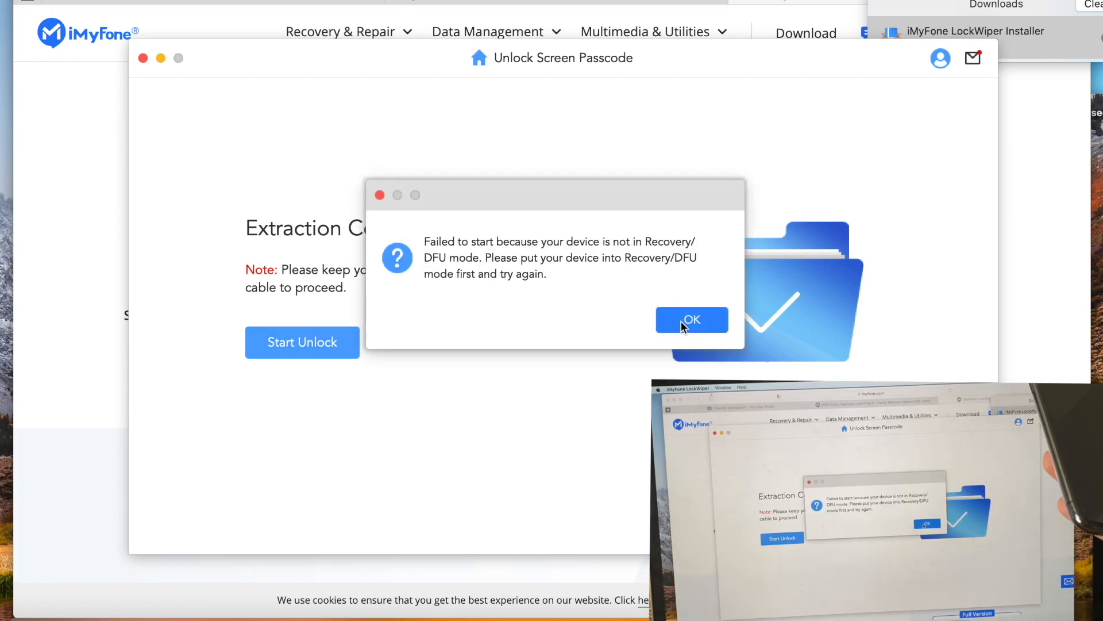
{"action": "left_click", "coordinate": [690, 319]}
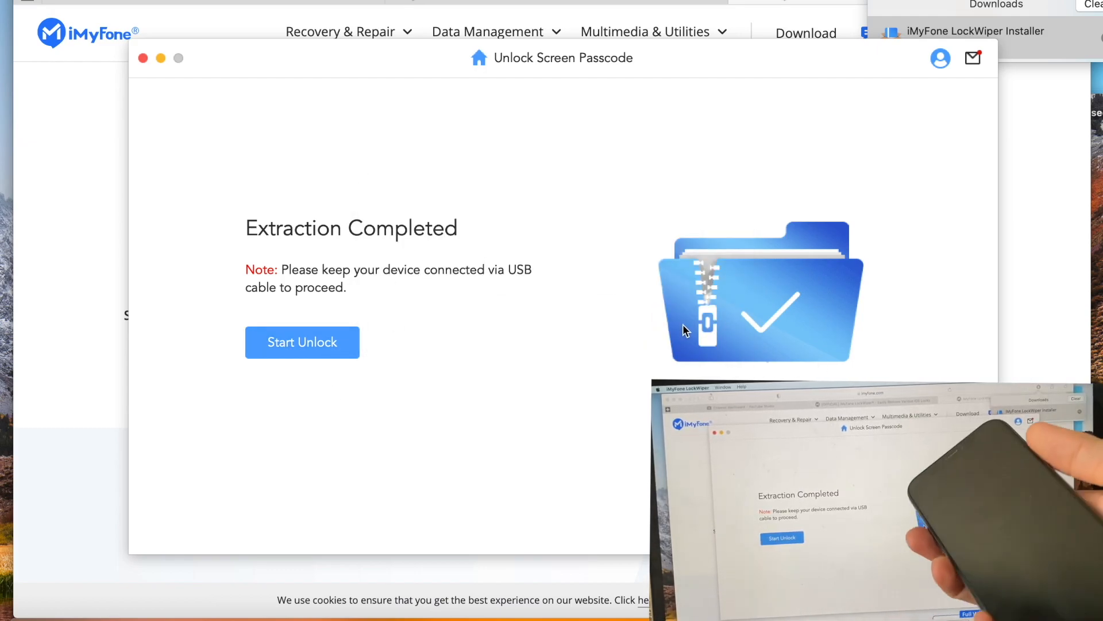
{"action": "left_click", "coordinate": [303, 343]}
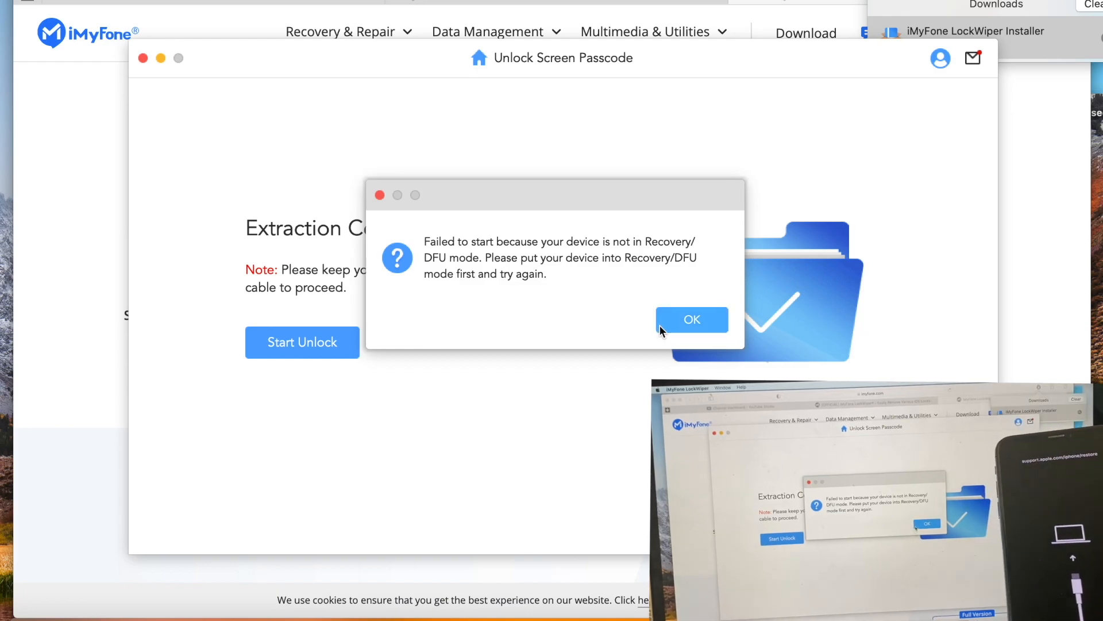
{"action": "left_click", "coordinate": [691, 318]}
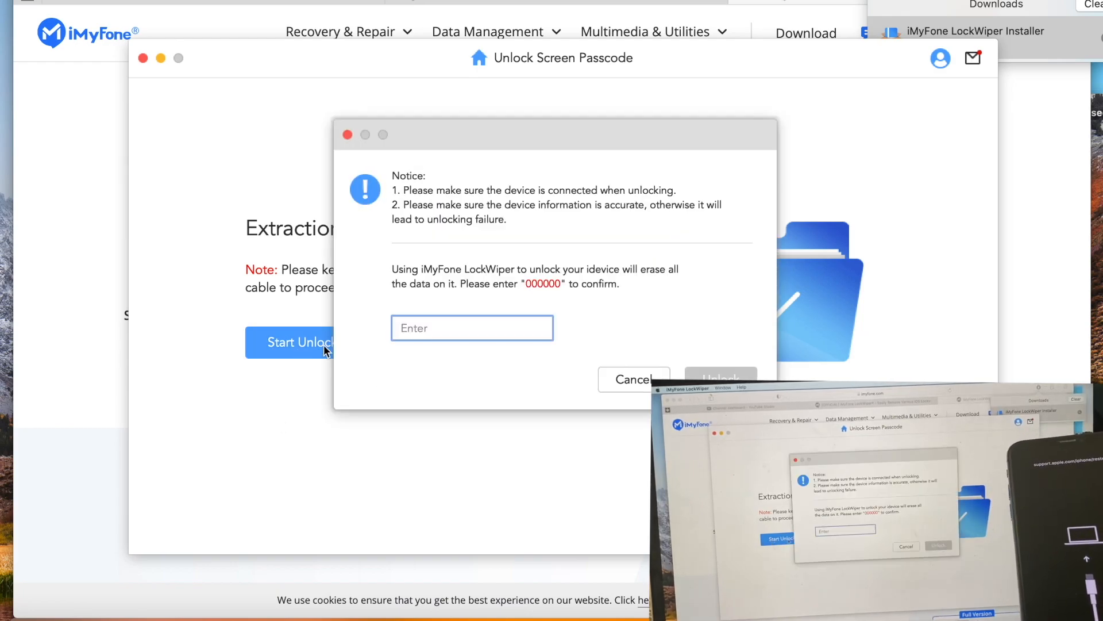
Confirm the data erase with code 000000 and run the unlock to completion
{"action": "left_click", "coordinate": [472, 328]}
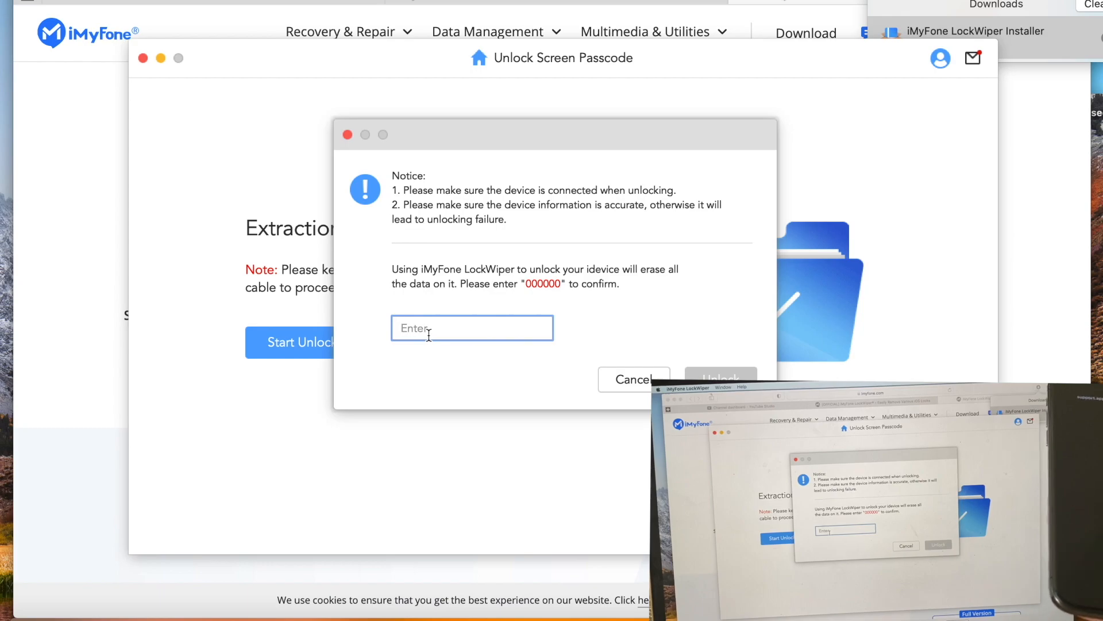
{"action": "type", "text": "000000"}
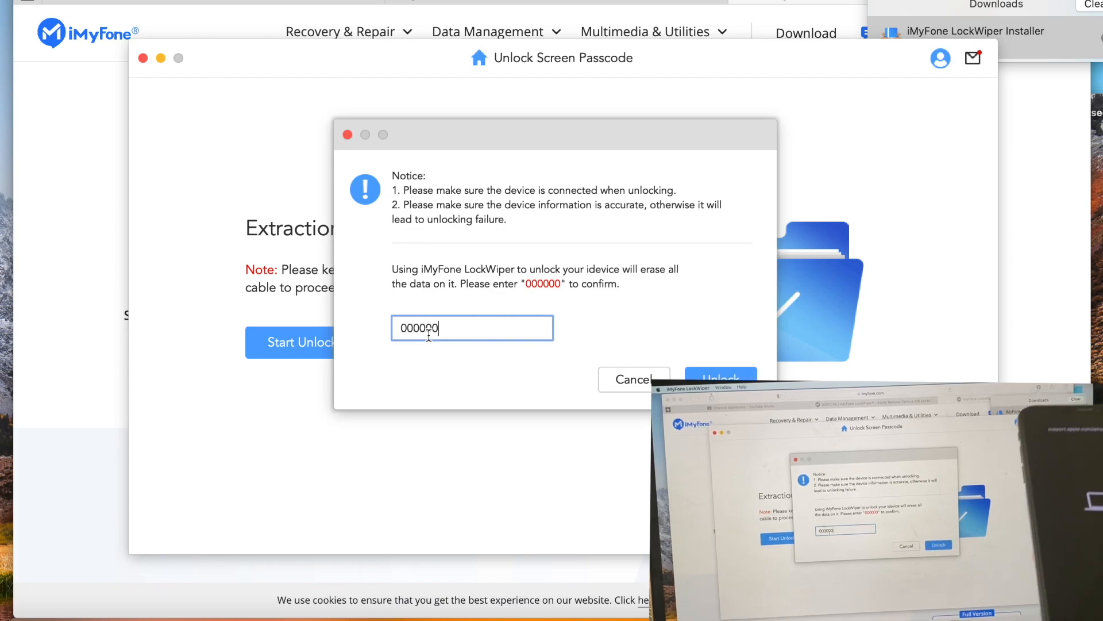
{"action": "left_click", "coordinate": [719, 374]}
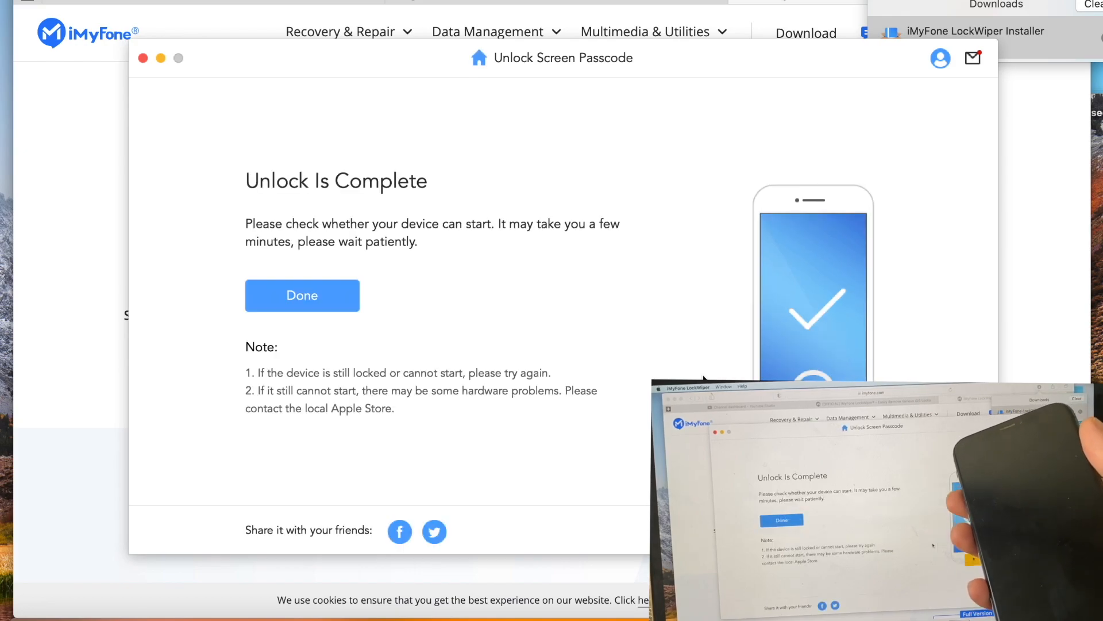
Finish with Done, returning LockWiper to its main menu while the iPhone reaches Face ID setup
{"action": "left_click", "coordinate": [302, 295]}
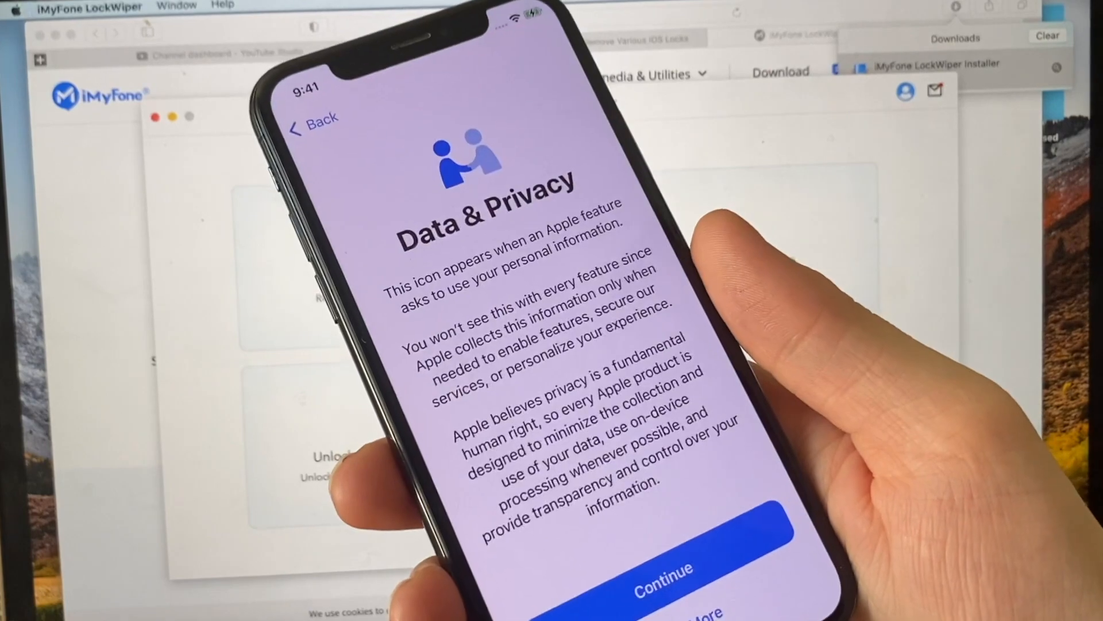
{"action": "left_click", "coordinate": [662, 570]}
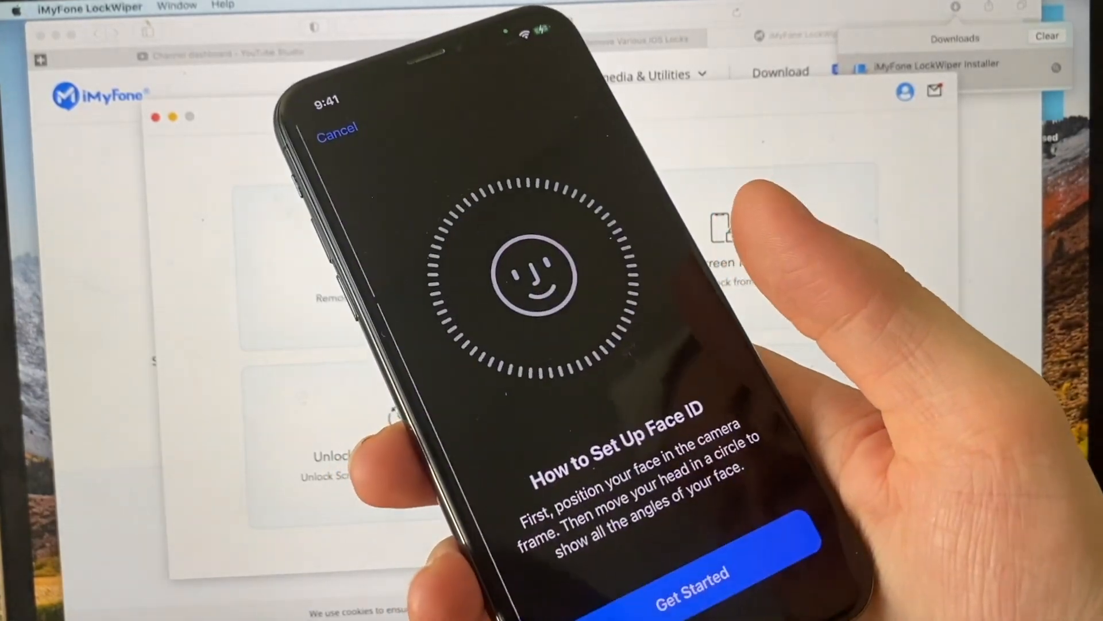